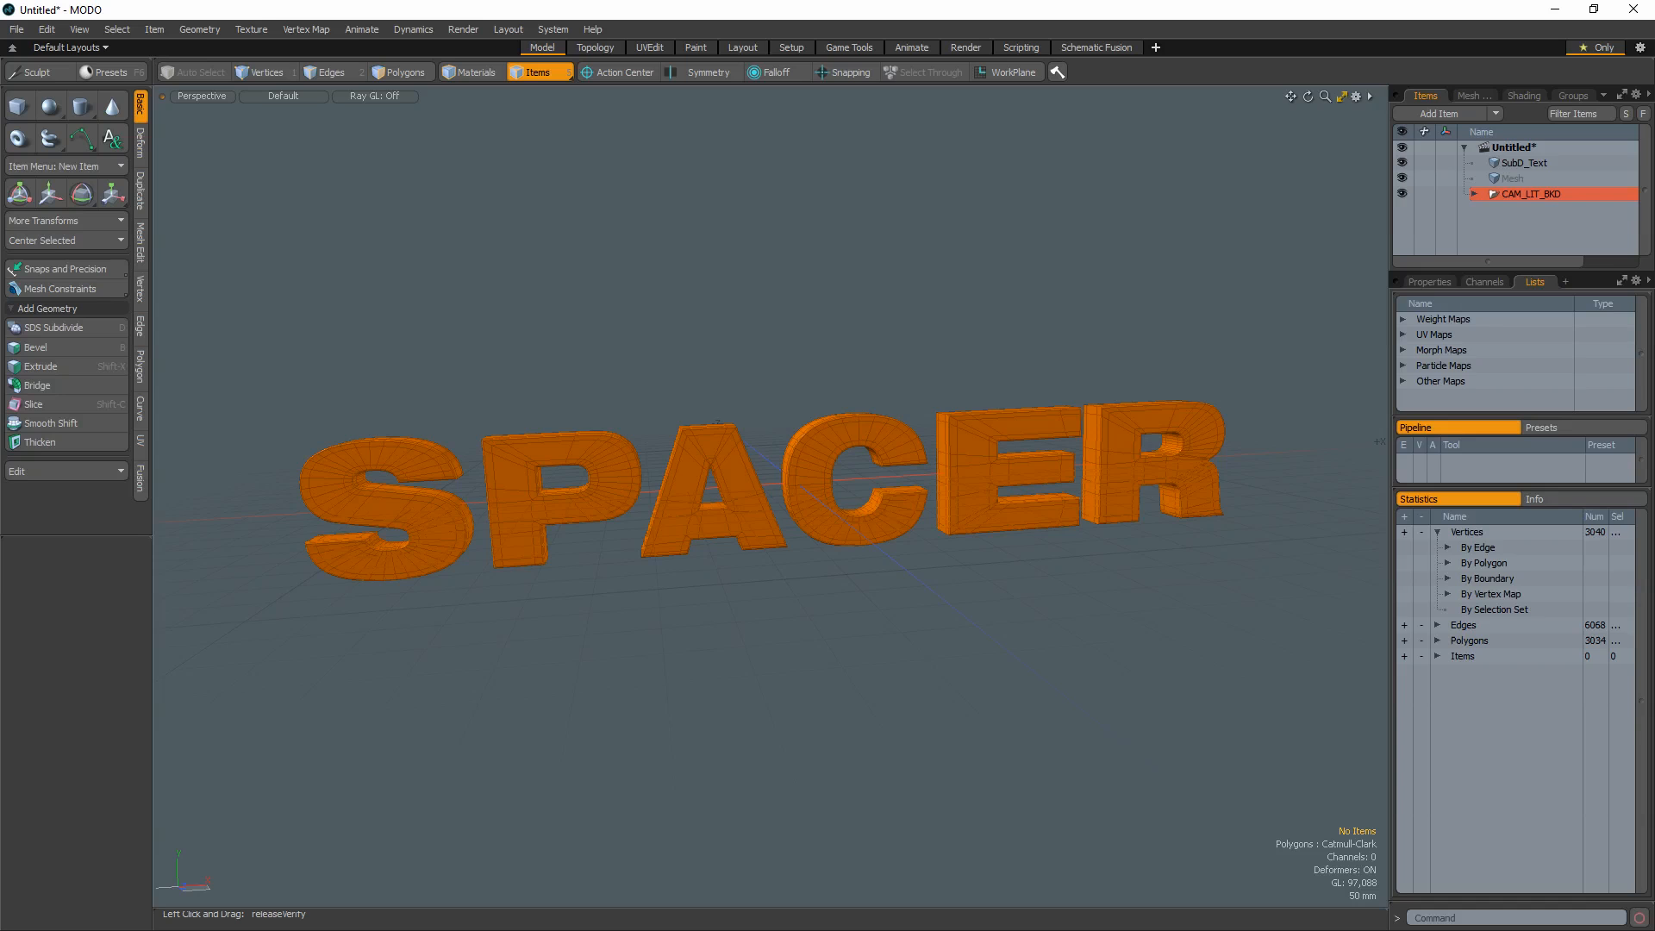
pyautogui.moveTo(1052, 84)
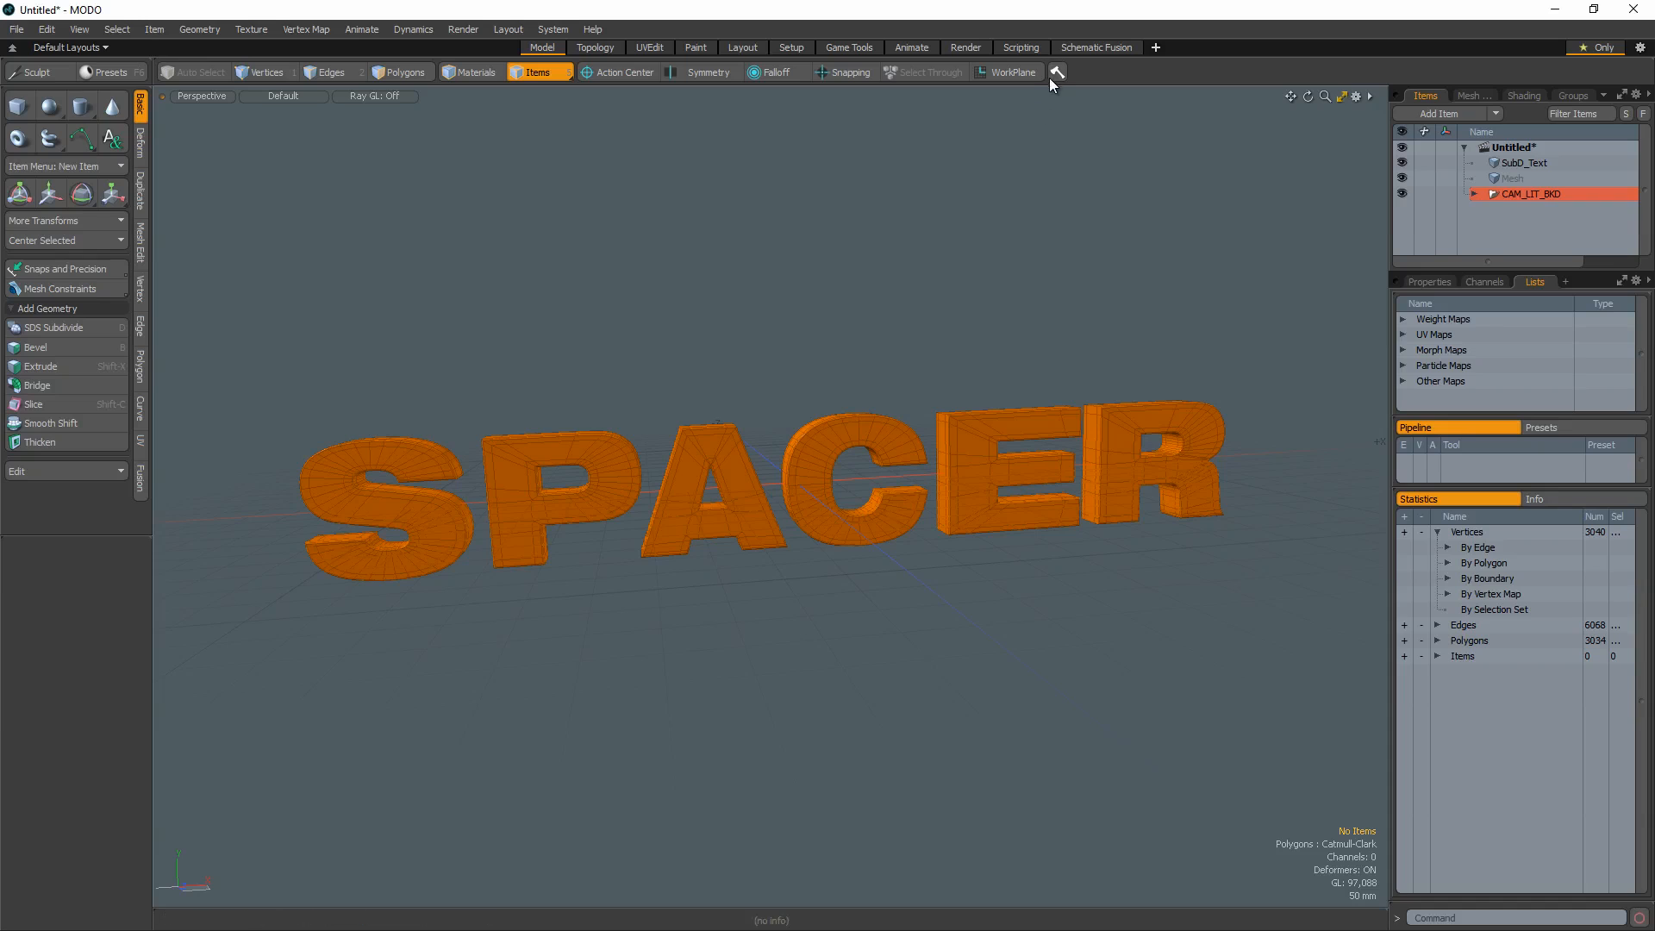
# - Open the PP Hatchet Pop tool collection as a floating palette
pyautogui.click(1055, 72)
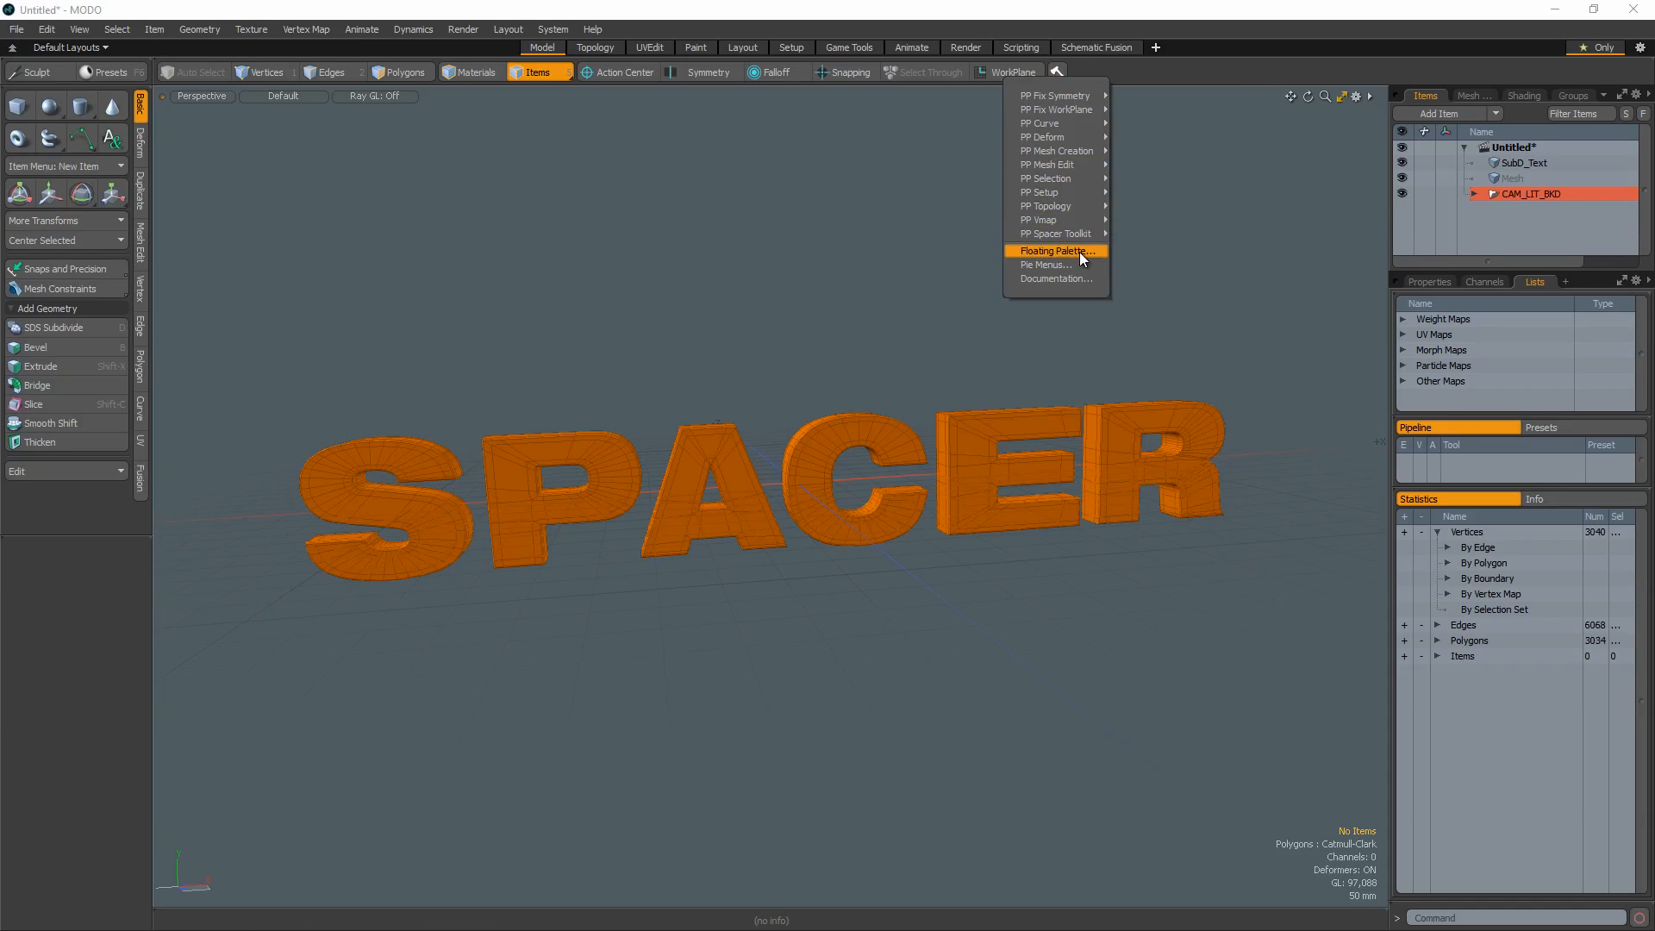
pyautogui.click(1054, 250)
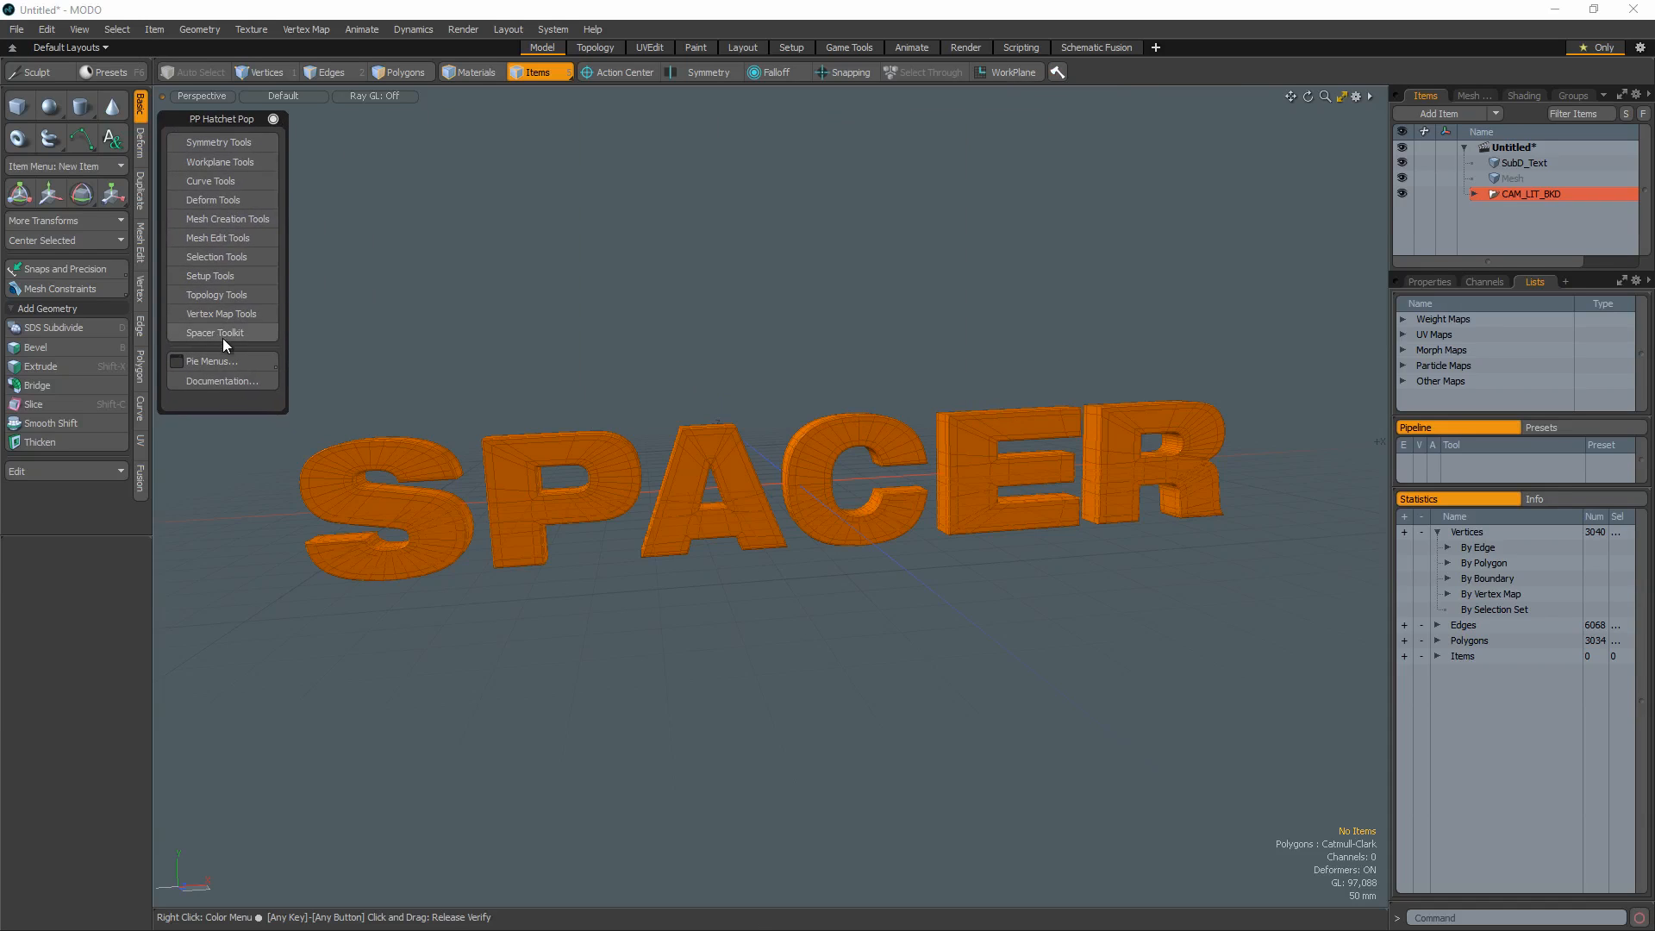
# - Open the PP Spacer Toolkit palette and switch to Polygons selection mode
pyautogui.click(215, 333)
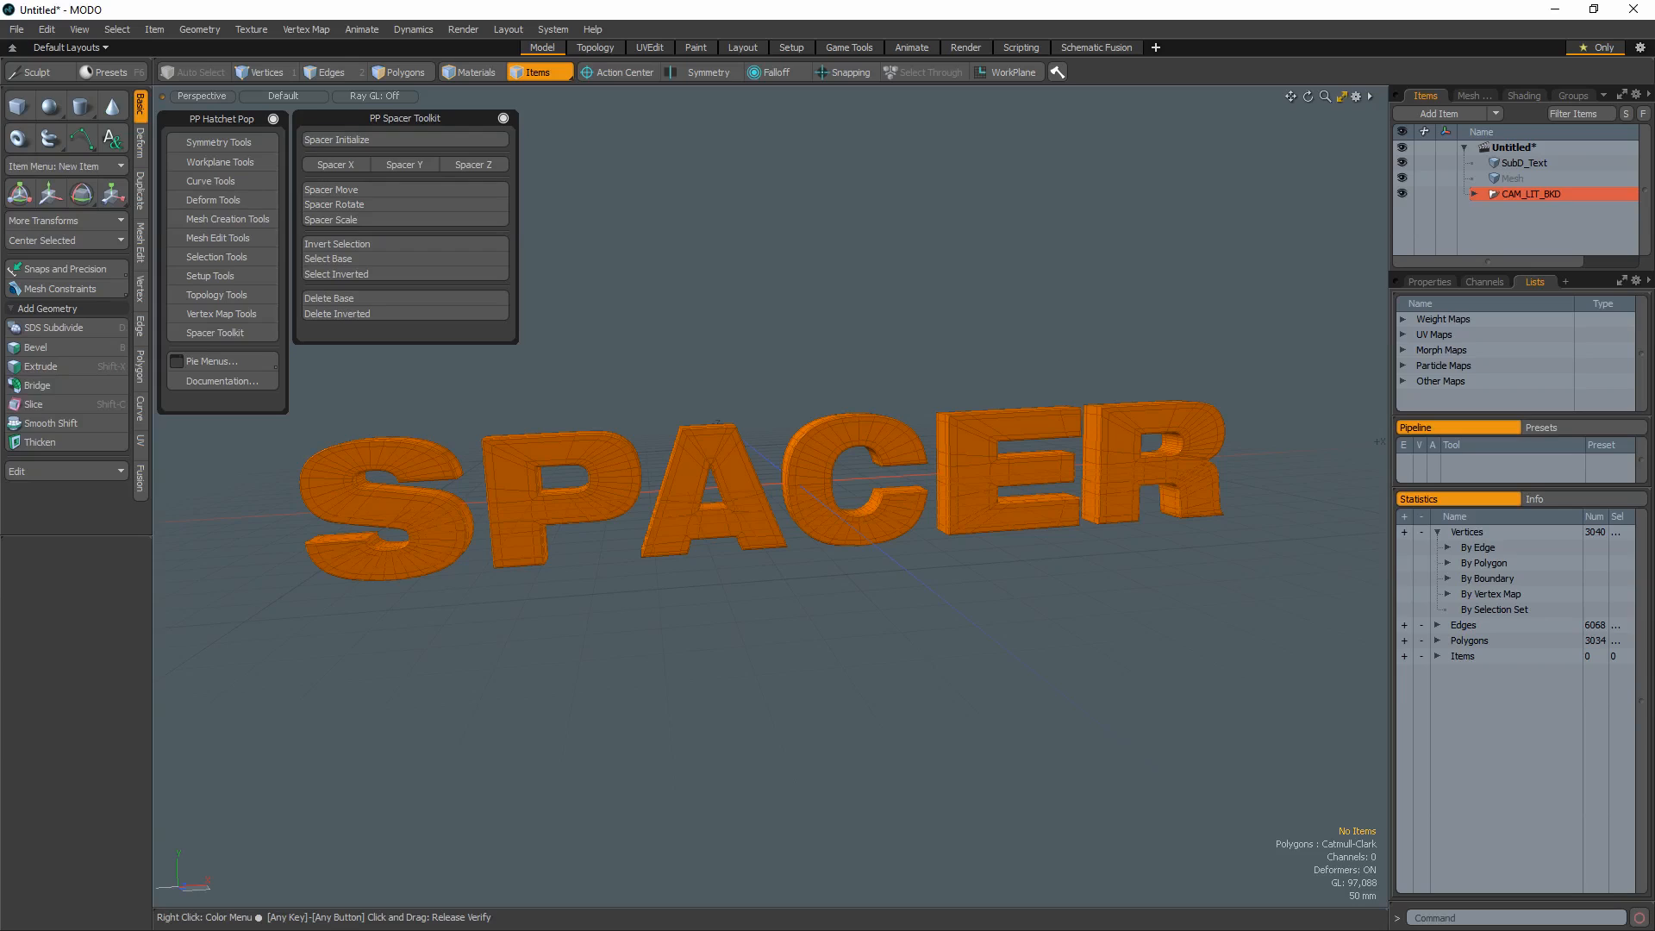
pyautogui.click(398, 72)
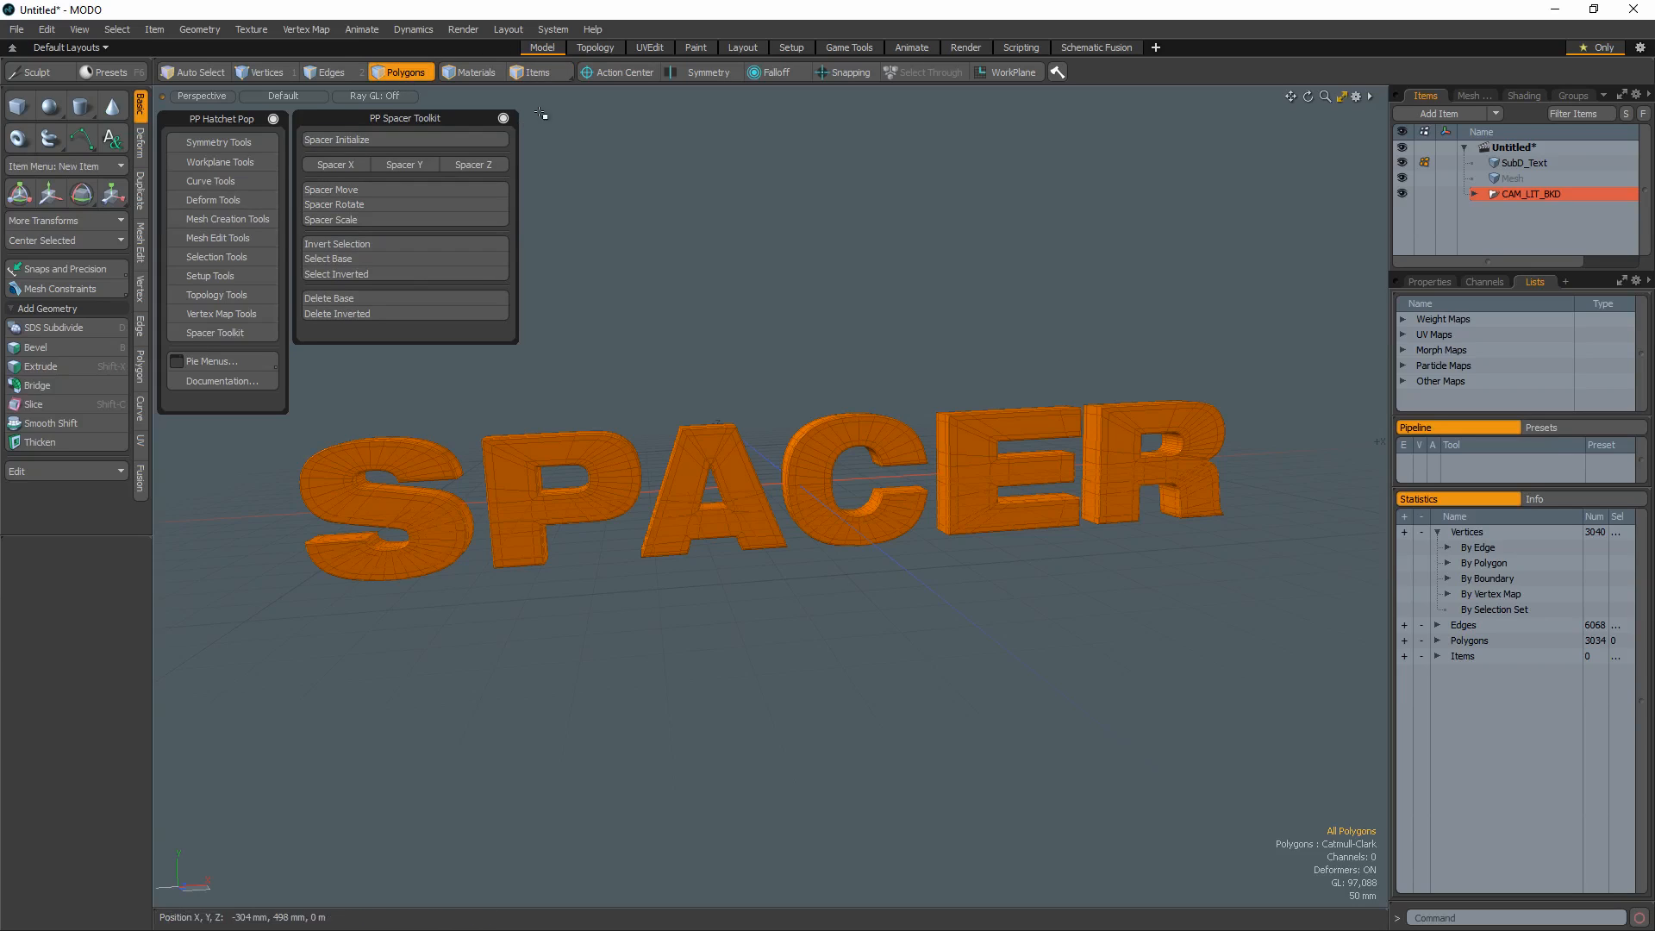
# - Run Spacer Initialize to give the SPACER letters local action centers
pyautogui.click(333, 220)
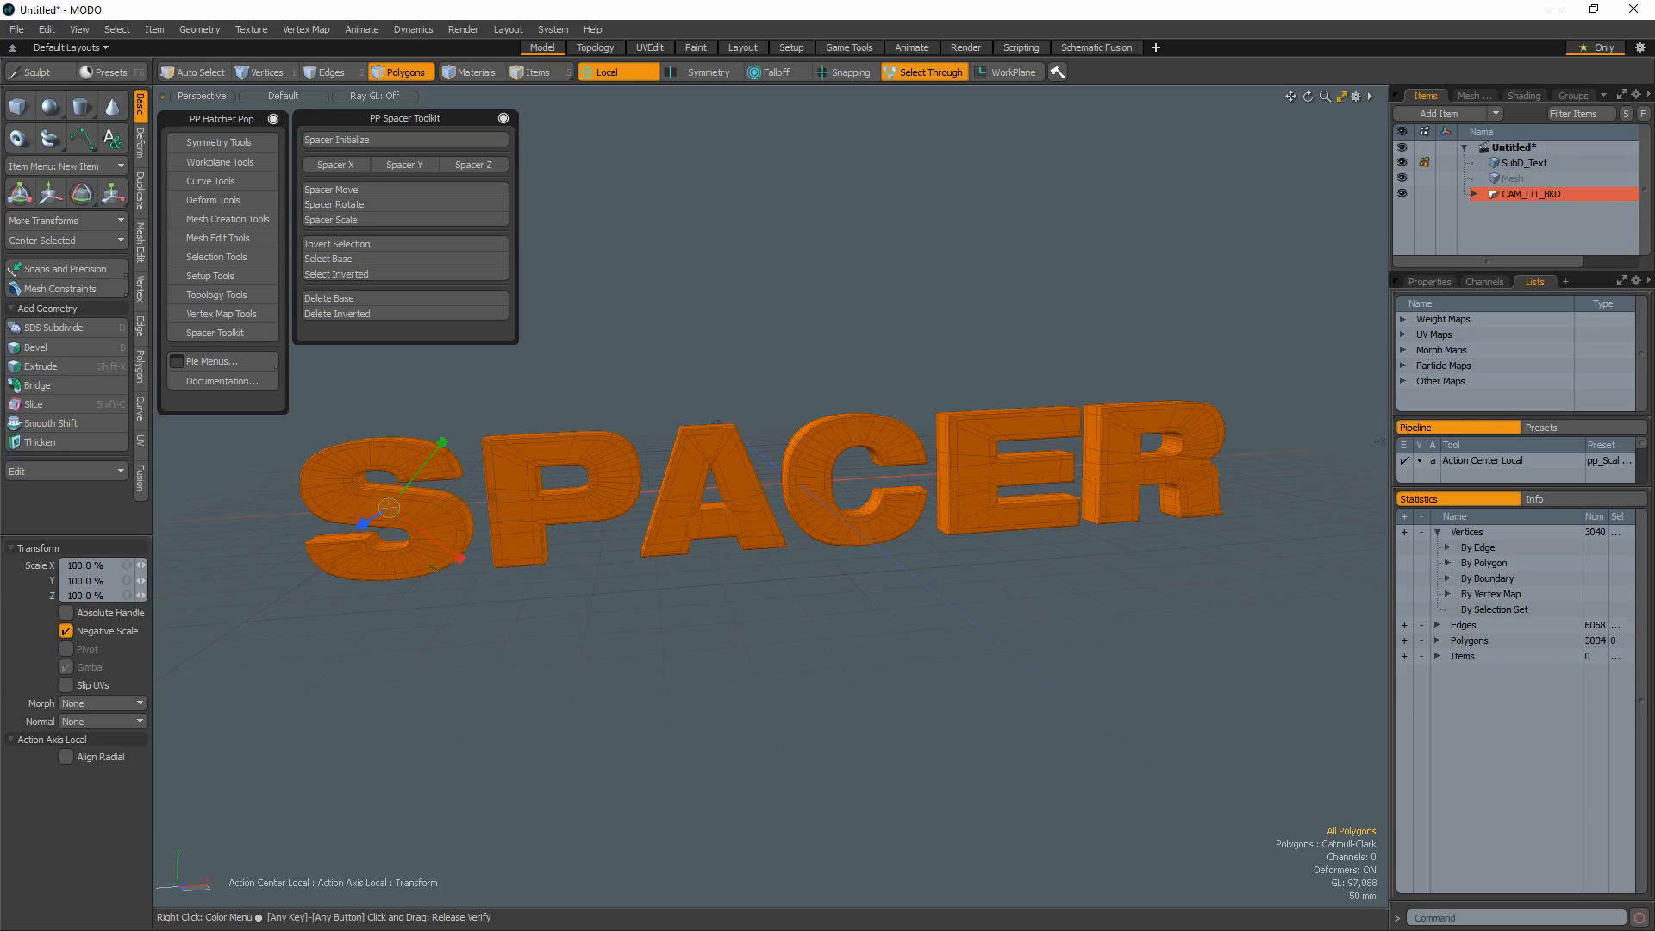
pyautogui.moveTo(514, 385)
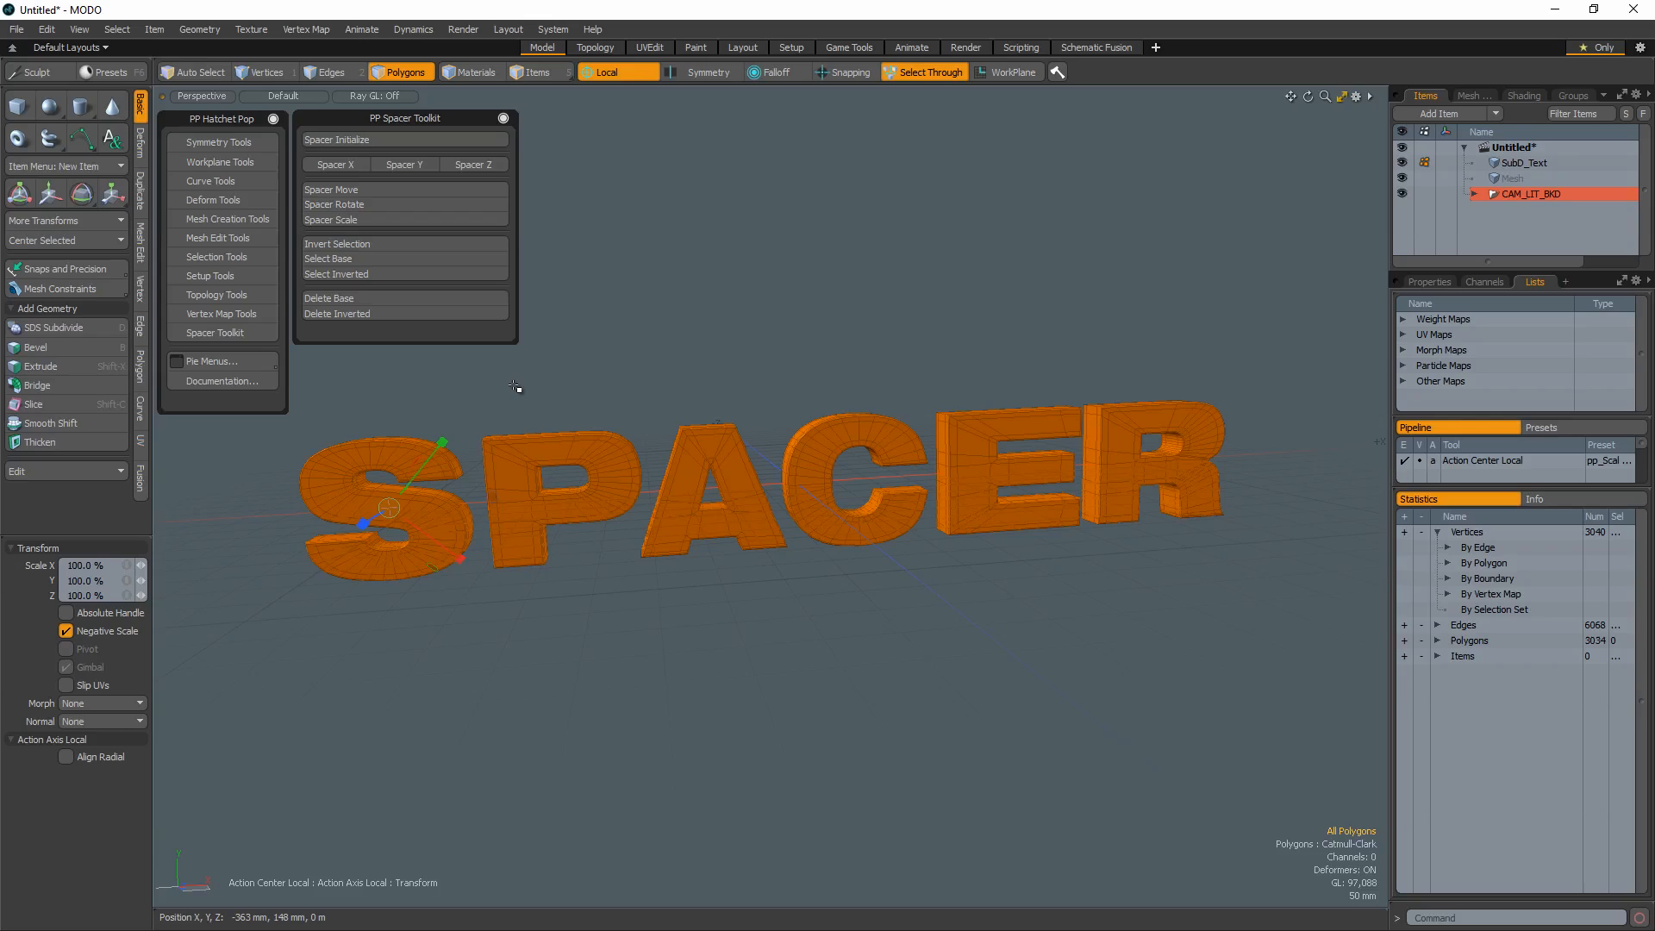
pyautogui.moveTo(514, 385)
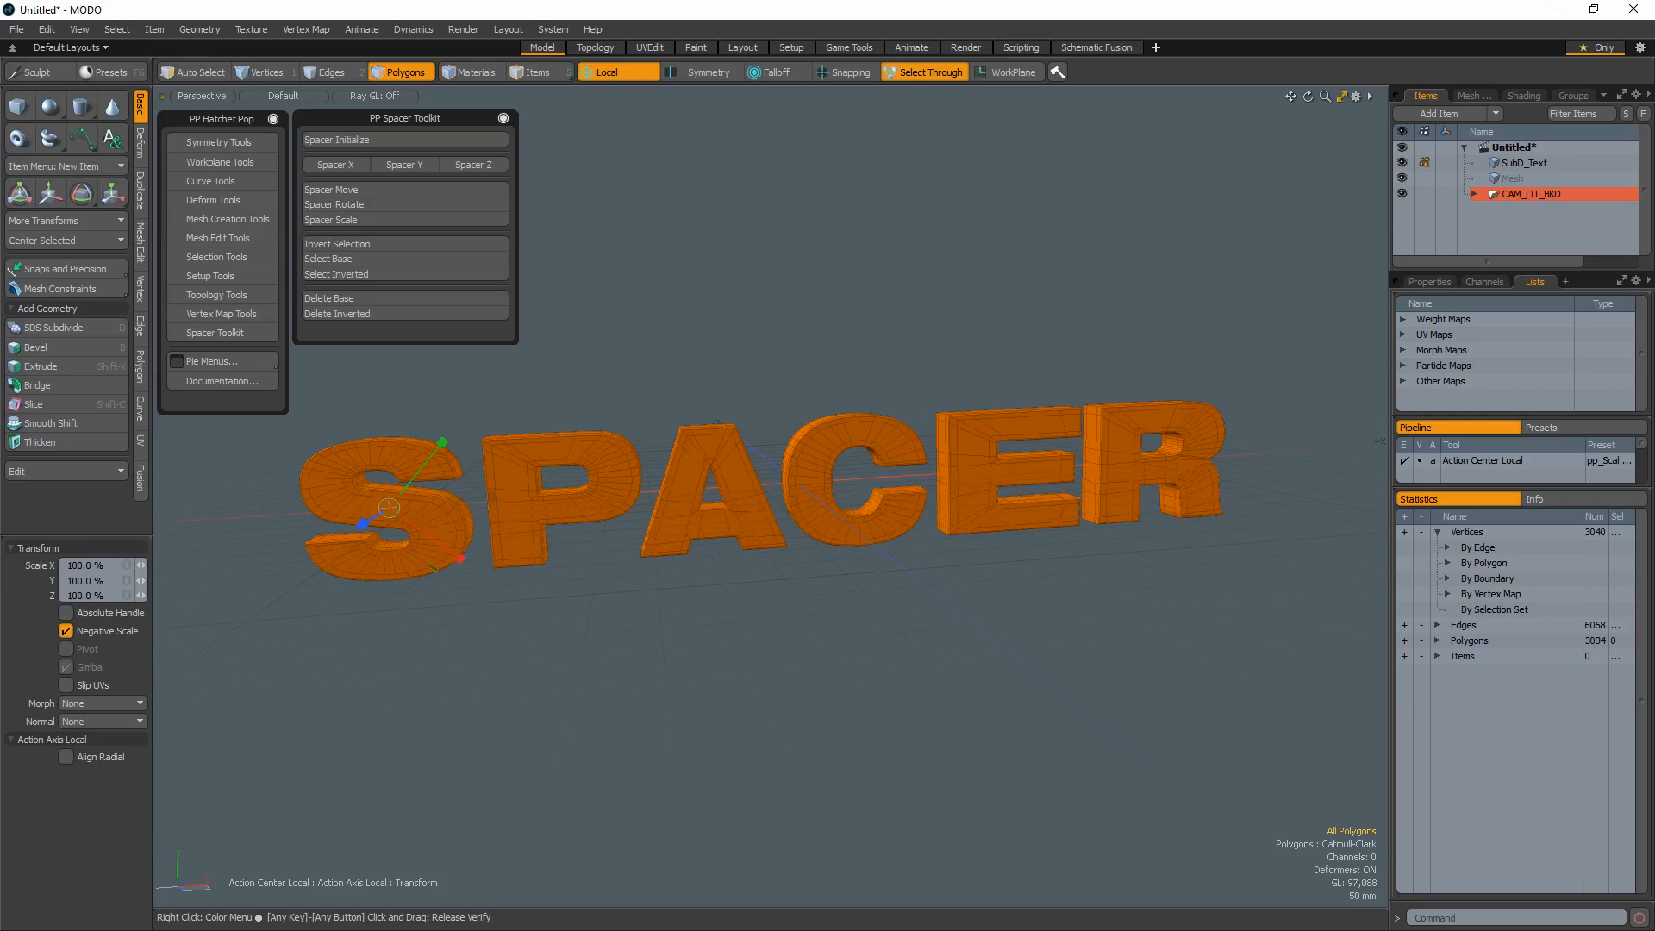
pyautogui.click(334, 163)
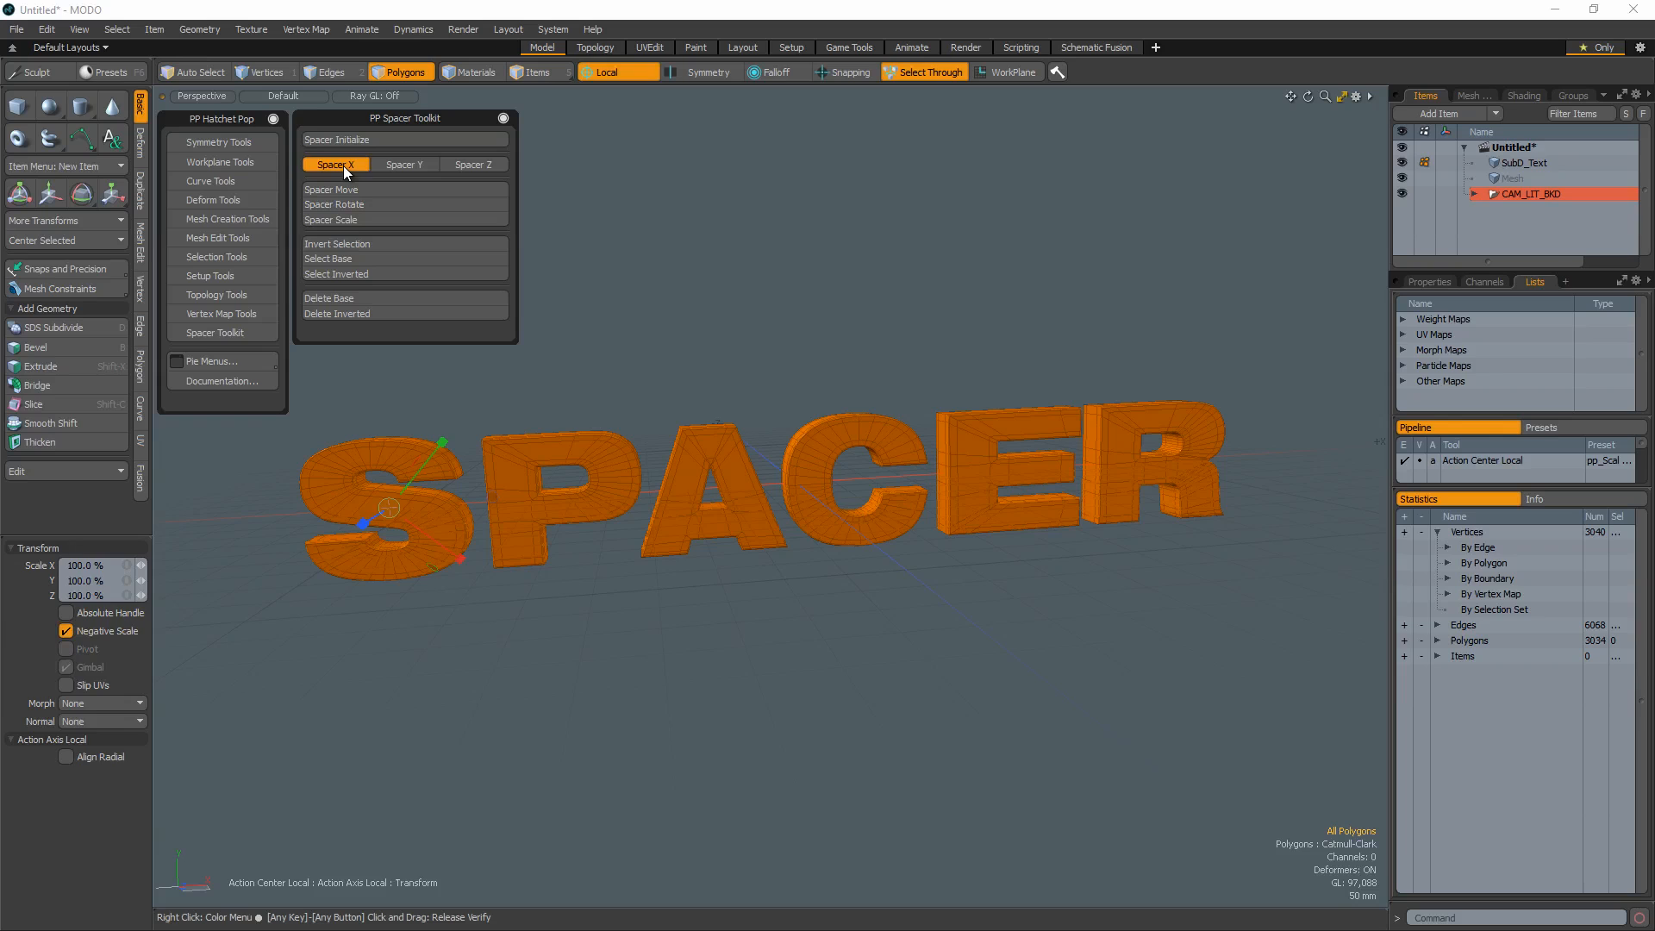
# - Spread the SPACER letters along X with Spacer X, then activate Spacer Scale
pyautogui.click(336, 189)
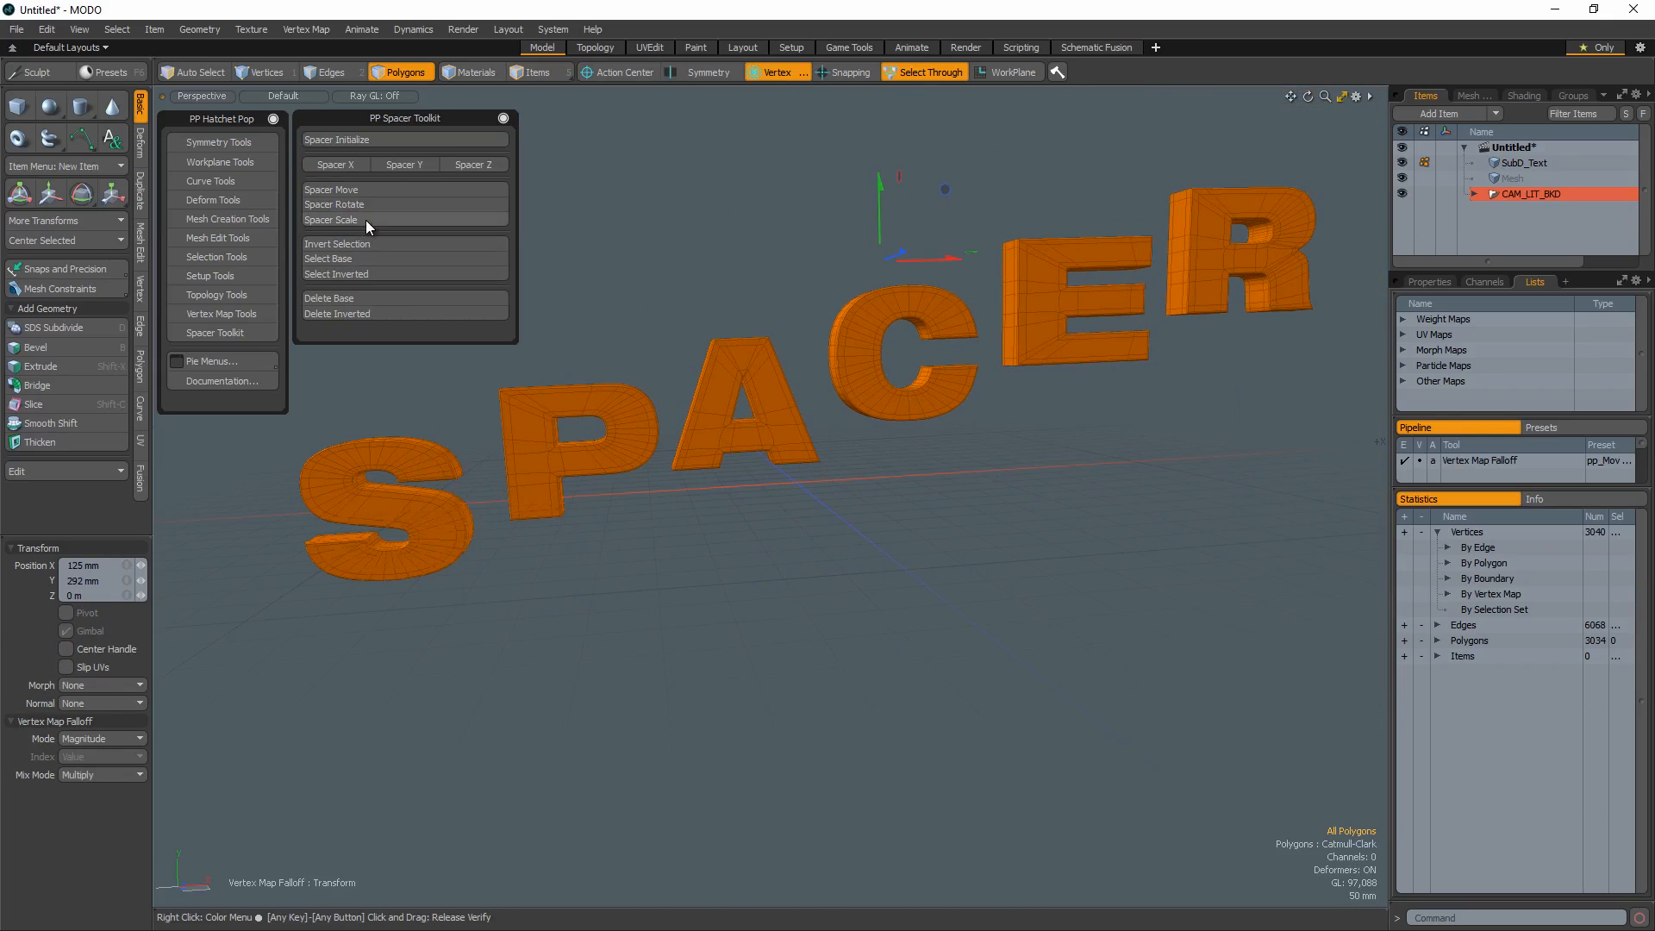
pyautogui.click(331, 219)
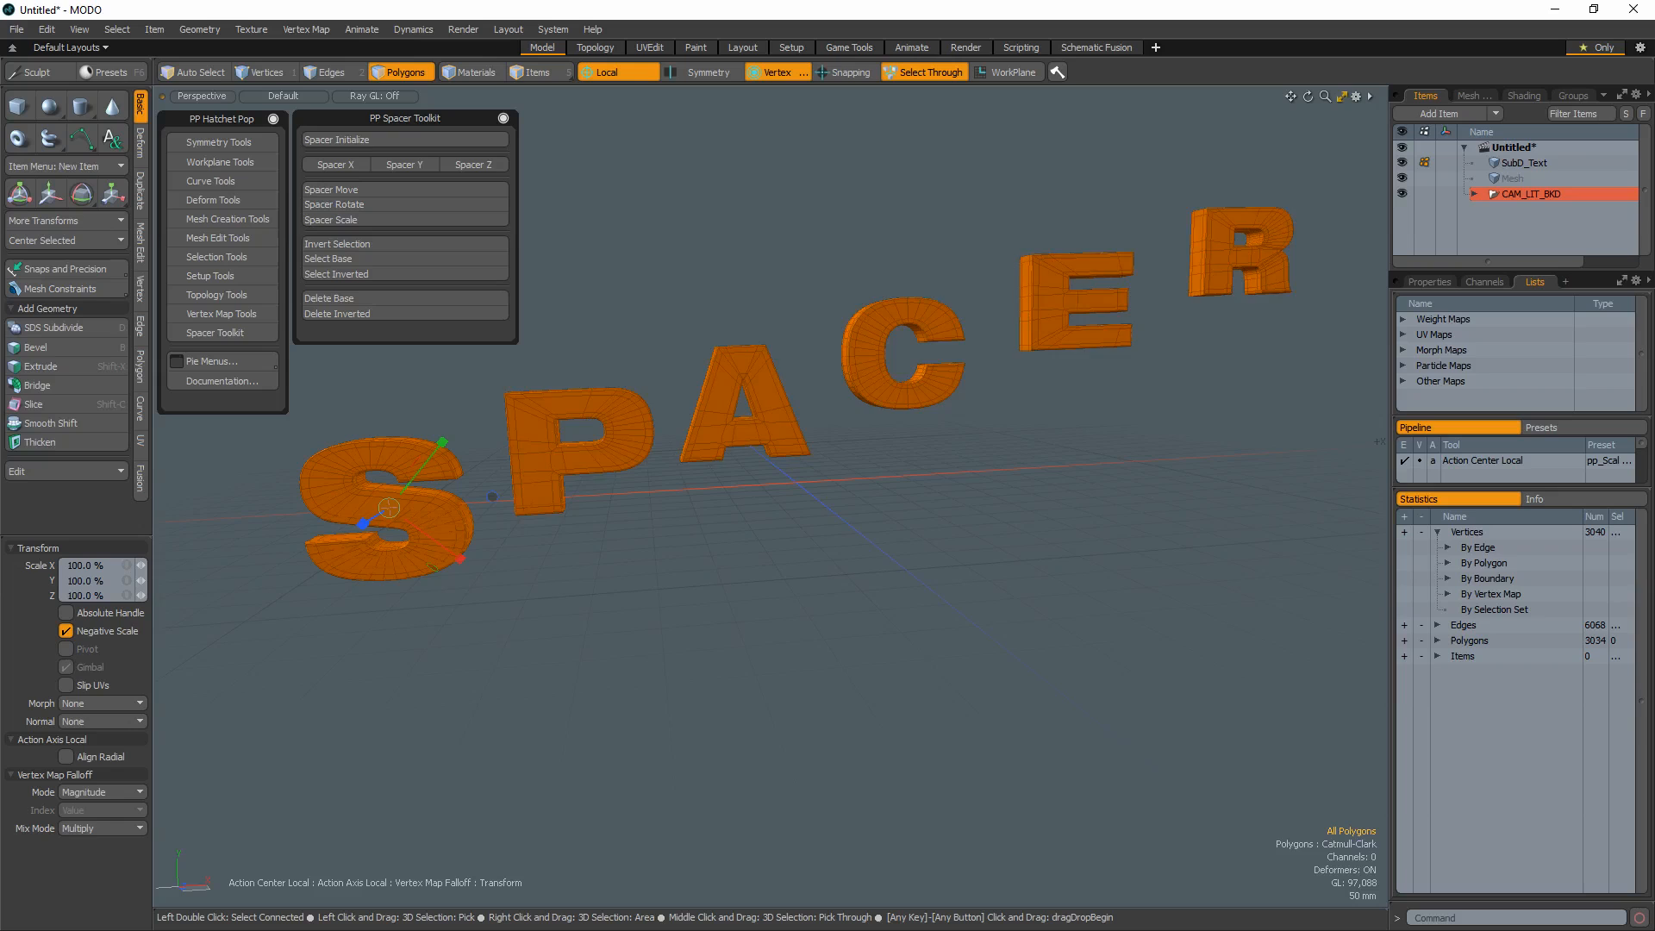